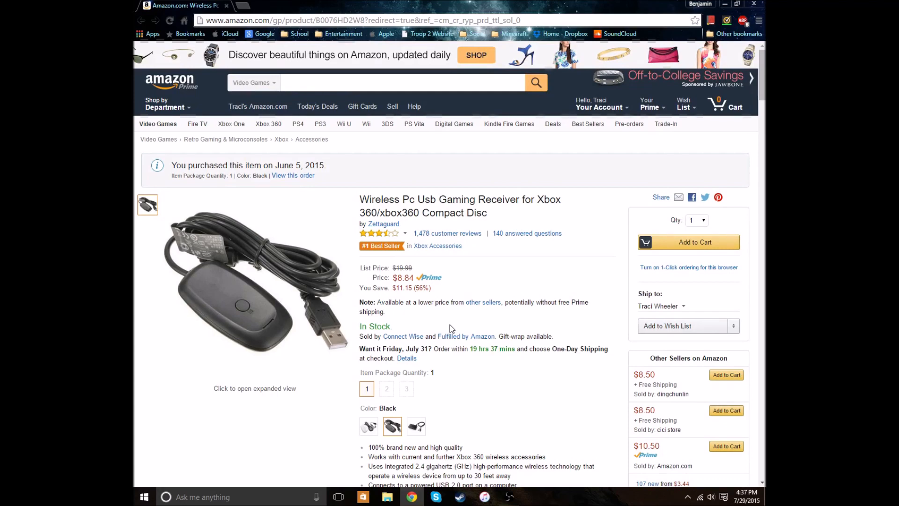
Step: Search the taskbar for 'device manager'
{"action": "left_click", "coordinate": [415, 426]}
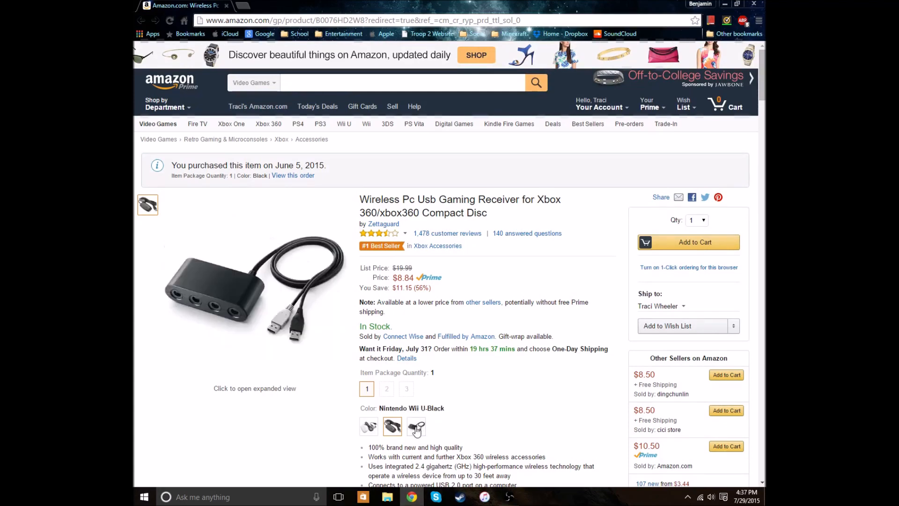
{"action": "scroll", "scroll_direction": "down", "scroll_amount": 3}
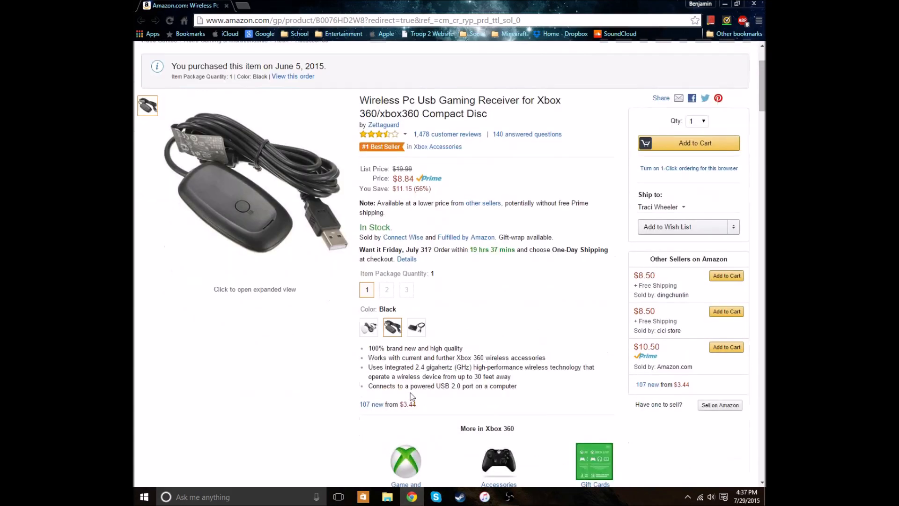
{"action": "mouse_move", "coordinate": [472, 460]}
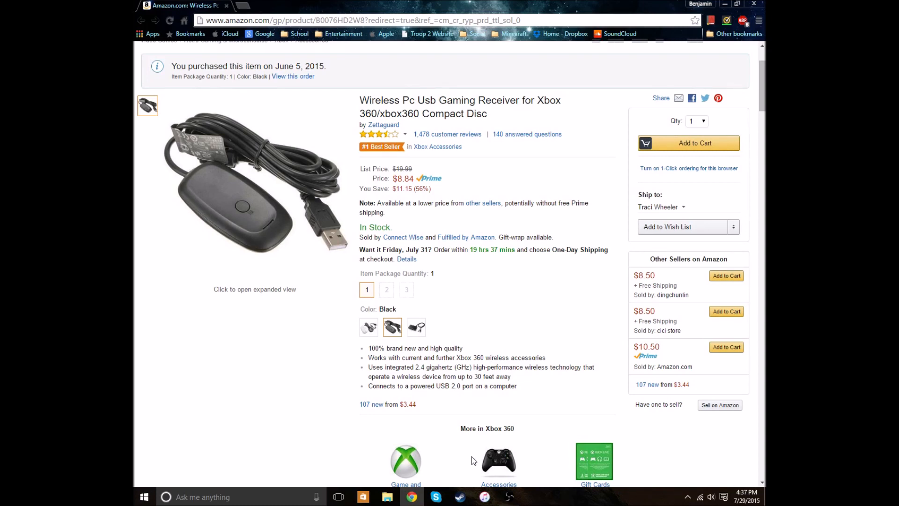
{"action": "mouse_move", "coordinate": [464, 494]}
{"action": "type", "text": "co"}
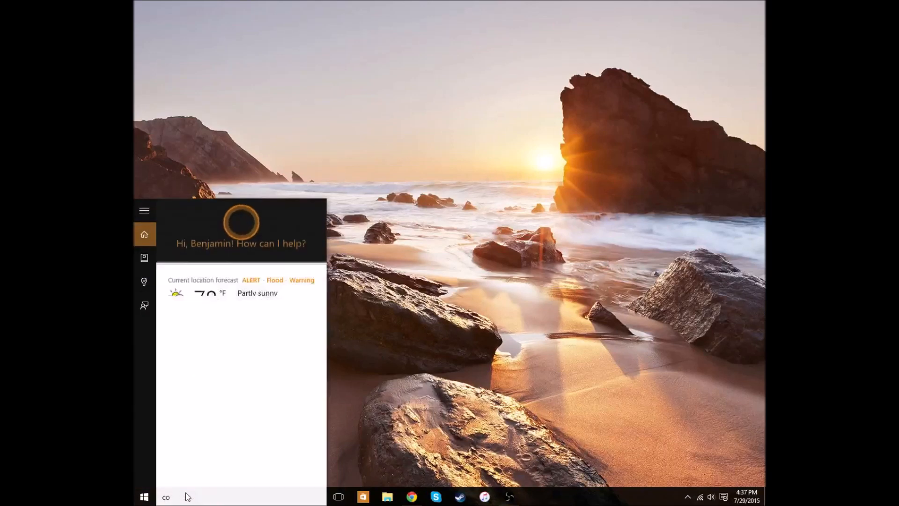
{"action": "type", "text": "devi"}
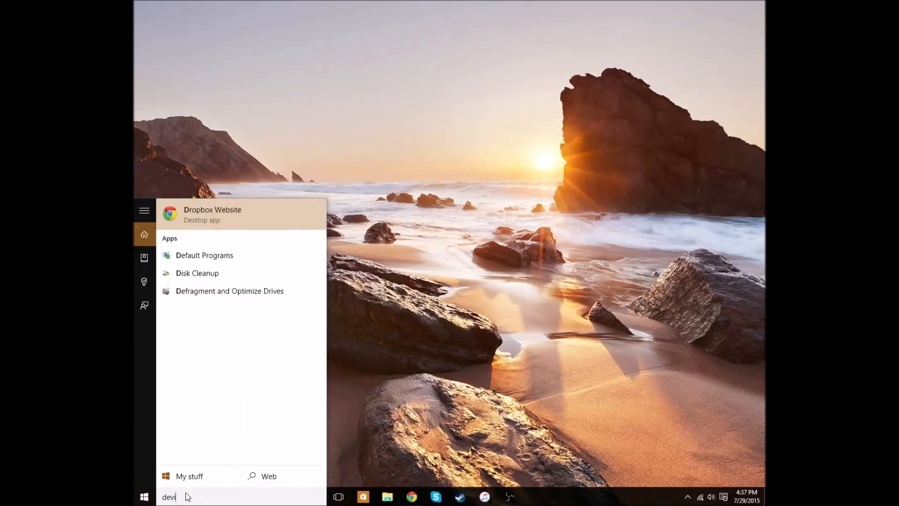
{"action": "type", "text": "e"}
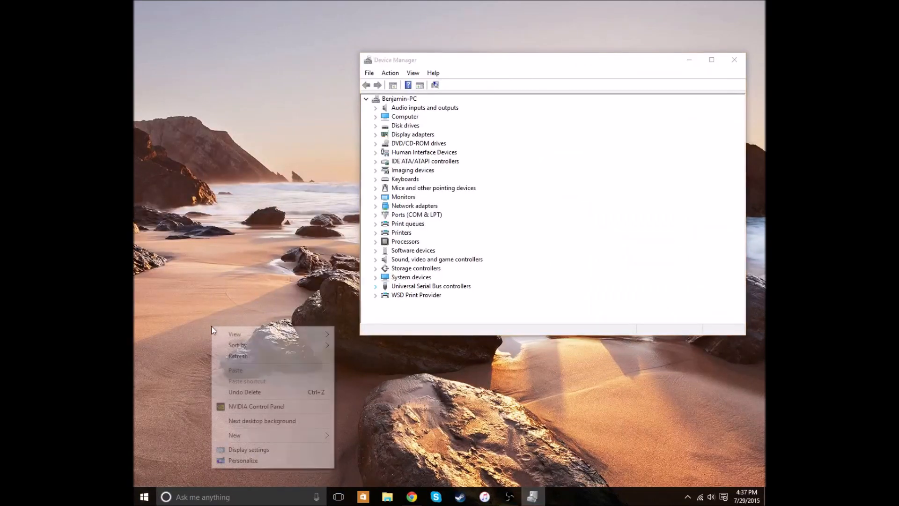
Step: Make the desktop icons visible through the desktop's View menu
{"action": "left_click", "coordinate": [233, 269]}
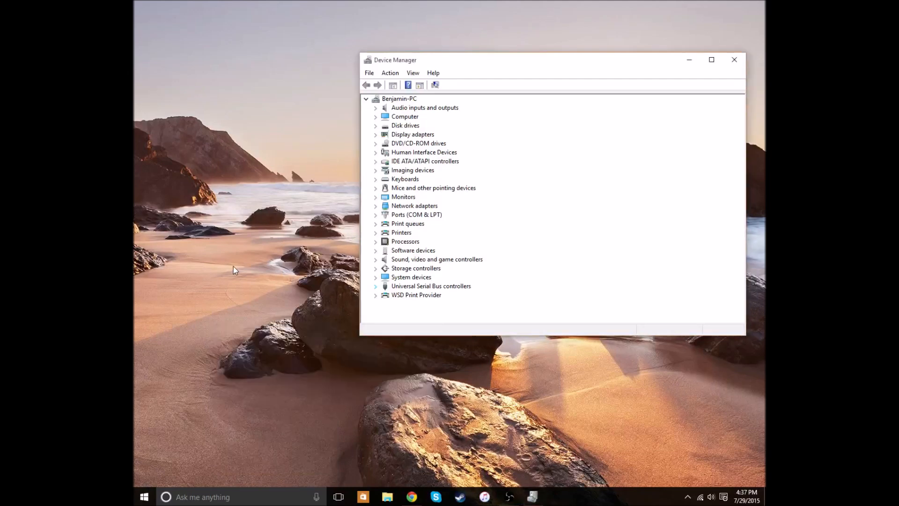
{"action": "right_click", "coordinate": [234, 270]}
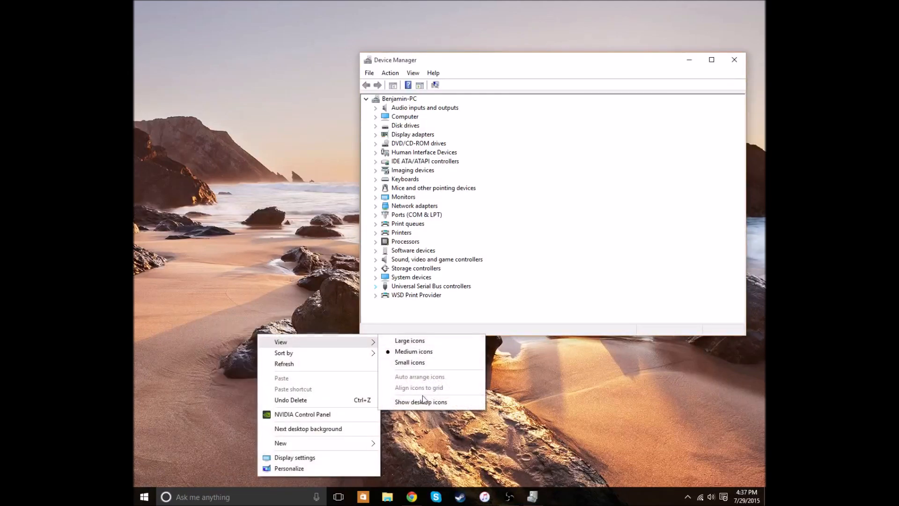
{"action": "left_click", "coordinate": [420, 401]}
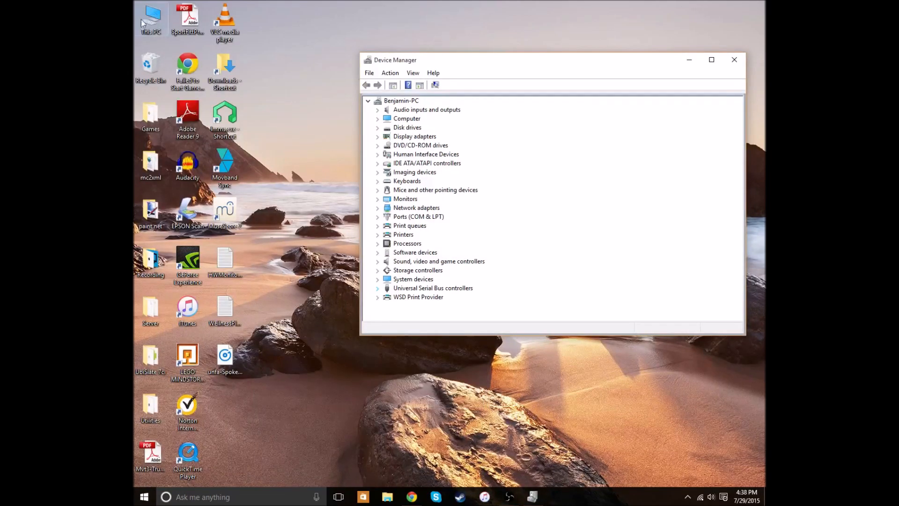
Step: Open Device Manager from This PC's system properties page
{"action": "right_click", "coordinate": [150, 18]}
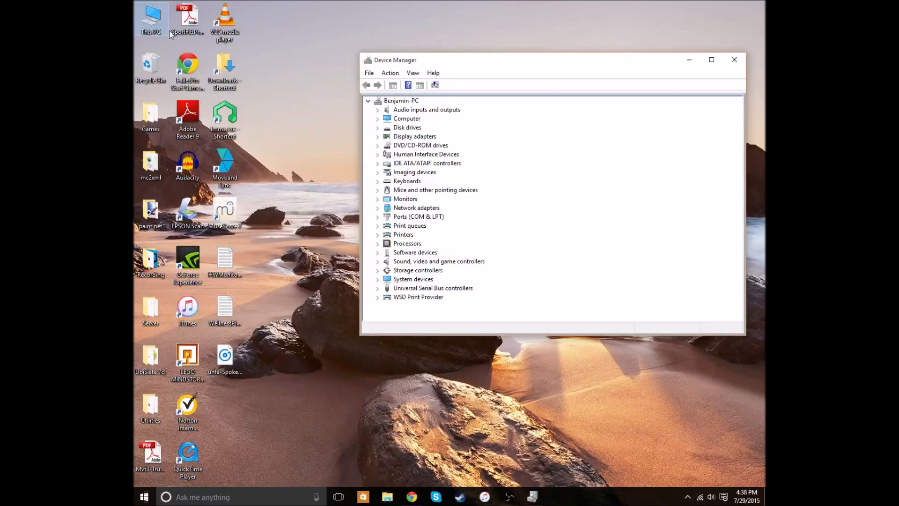
{"action": "right_click", "coordinate": [150, 18]}
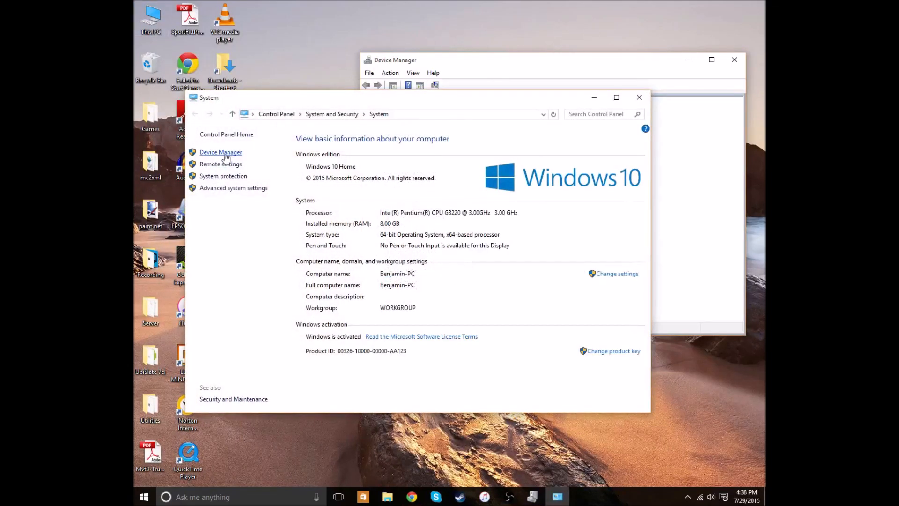
{"action": "left_click", "coordinate": [220, 152]}
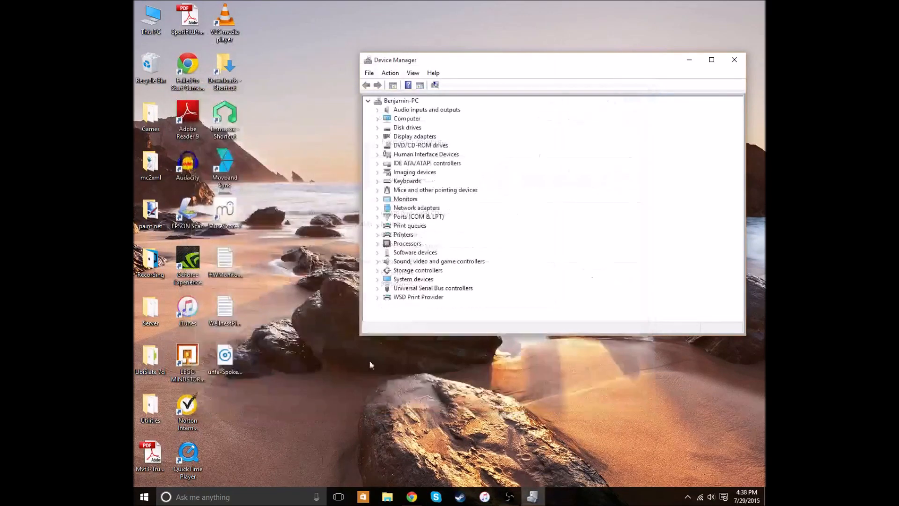
{"action": "right_click", "coordinate": [370, 365]}
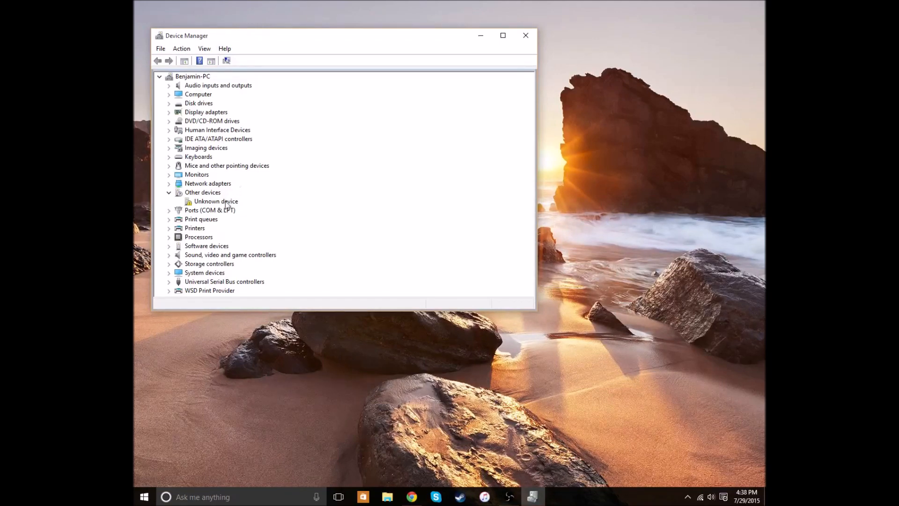
Step: Select the Unknown device, centre the window, and open its Properties
{"action": "left_click", "coordinate": [216, 201]}
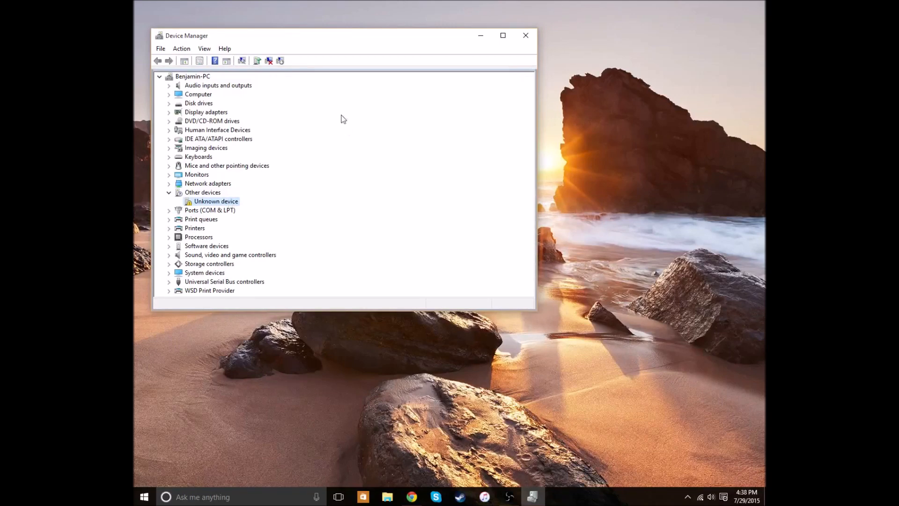
{"action": "mouse_move", "coordinate": [224, 204]}
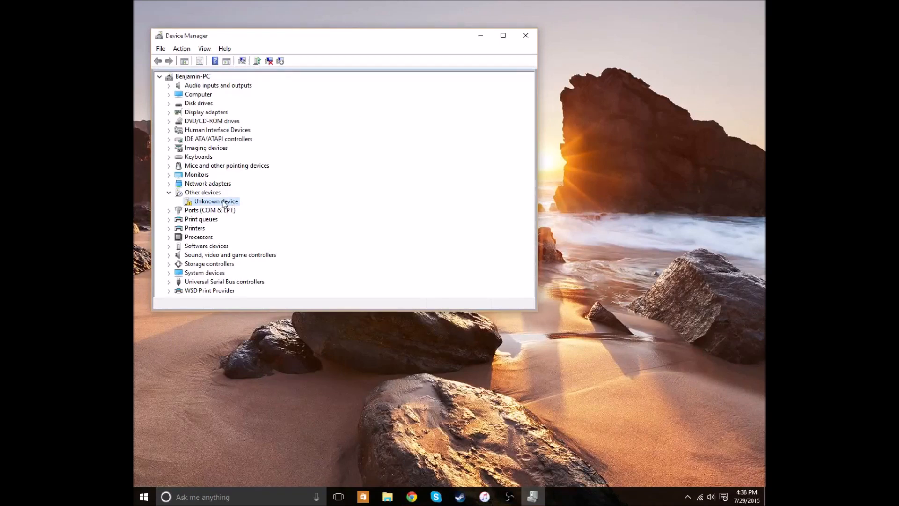
{"action": "mouse_move", "coordinate": [347, 43]}
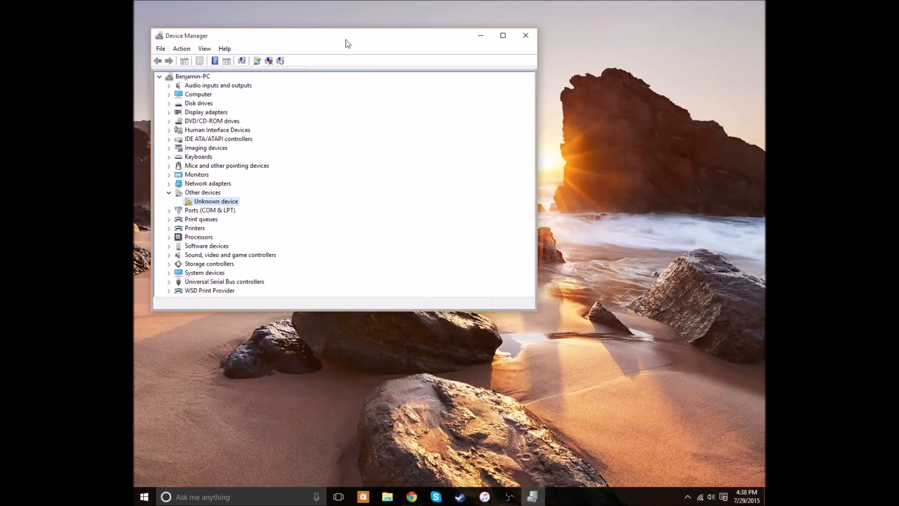
{"action": "left_click_drag", "start_coordinate": [346, 36], "coordinate": [411, 41]}
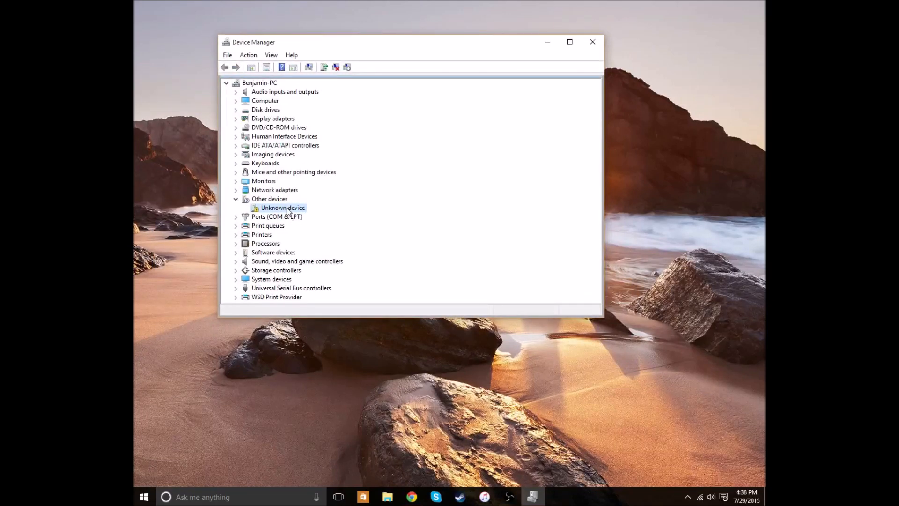
{"action": "right_click", "coordinate": [282, 207]}
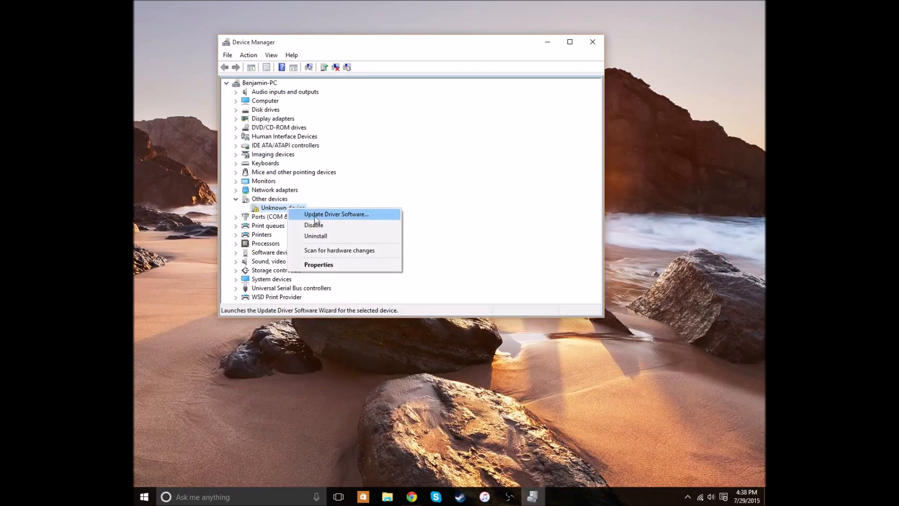
{"action": "mouse_move", "coordinate": [299, 217]}
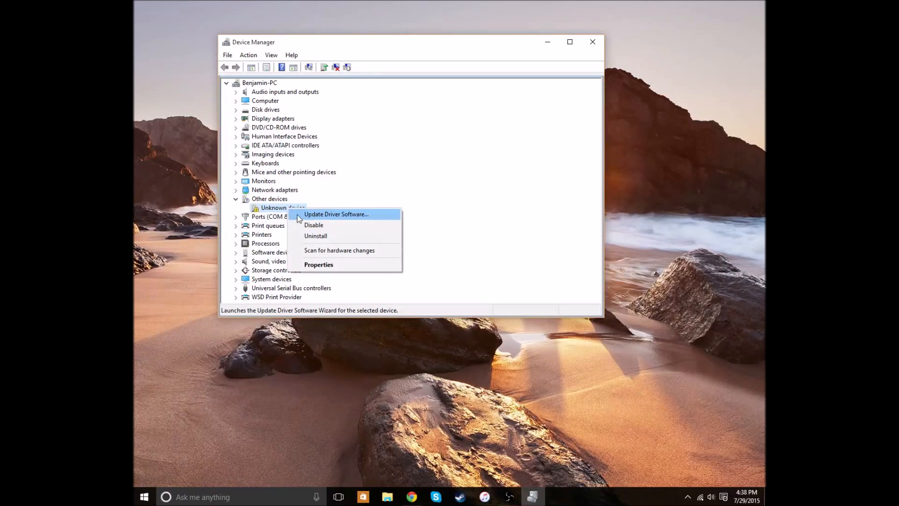
{"action": "left_click", "coordinate": [318, 264]}
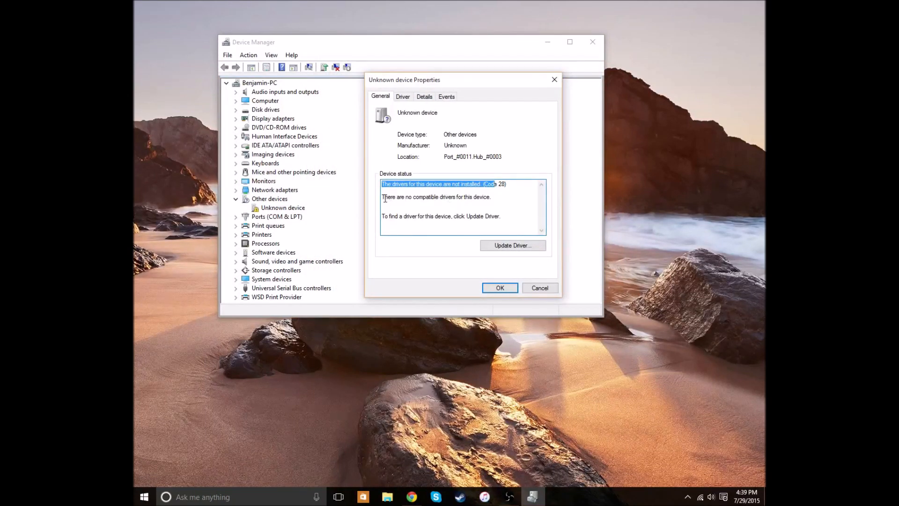
Step: Check the Code 28 status, then view the Driver and Details tabs showing VID_045E/PID_0291
{"action": "left_click", "coordinate": [435, 197]}
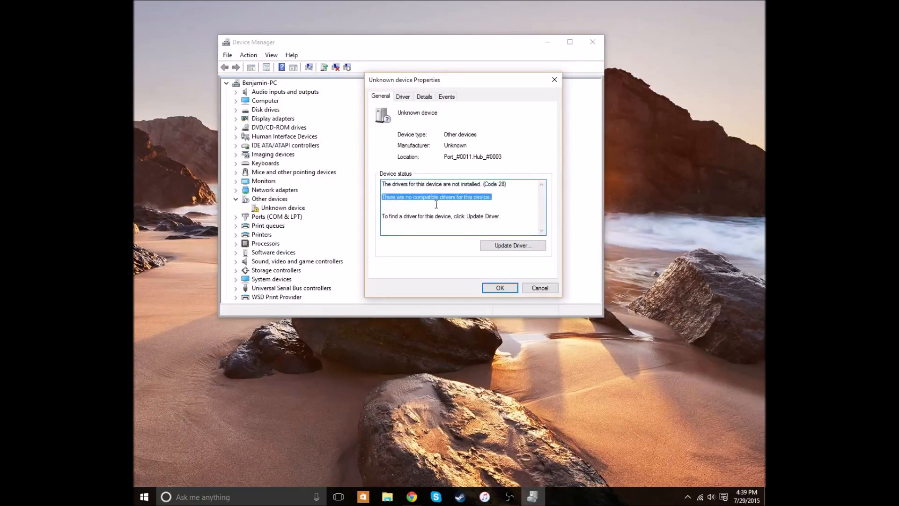
{"action": "left_click", "coordinate": [403, 95]}
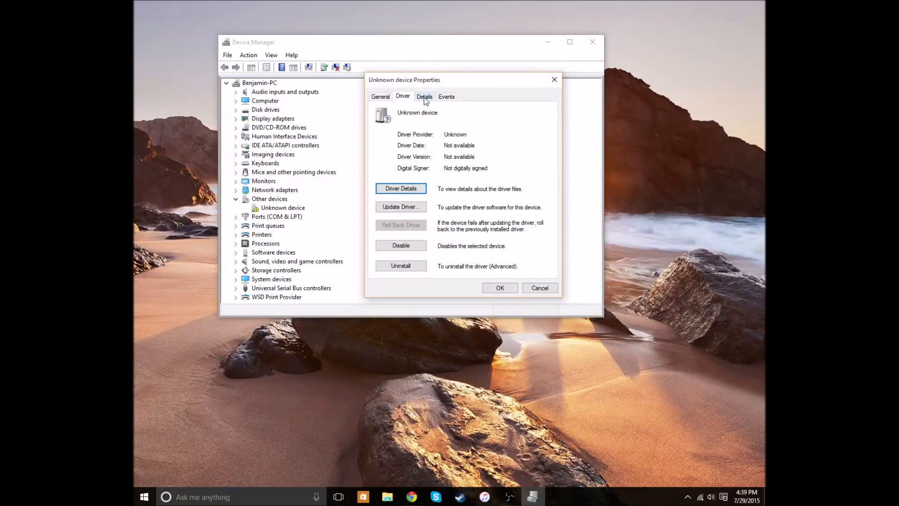
{"action": "left_click", "coordinate": [424, 96]}
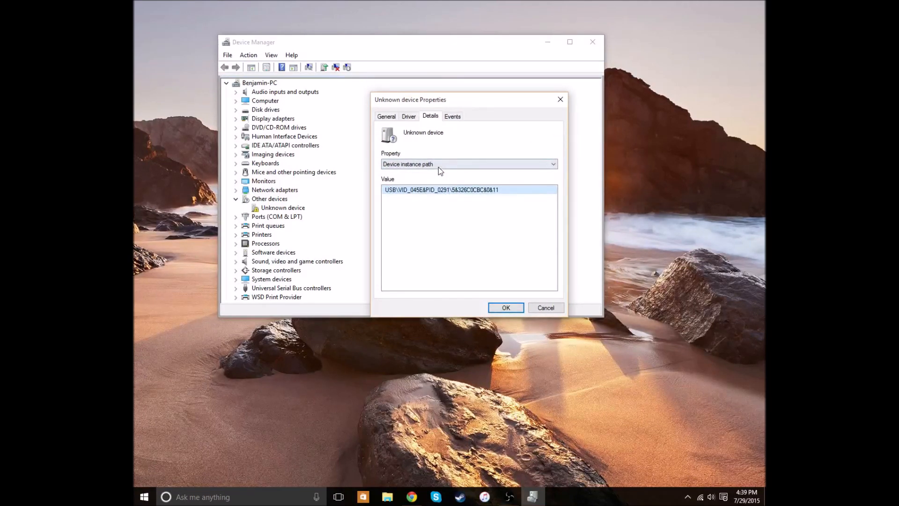
{"action": "mouse_move", "coordinate": [285, 118]}
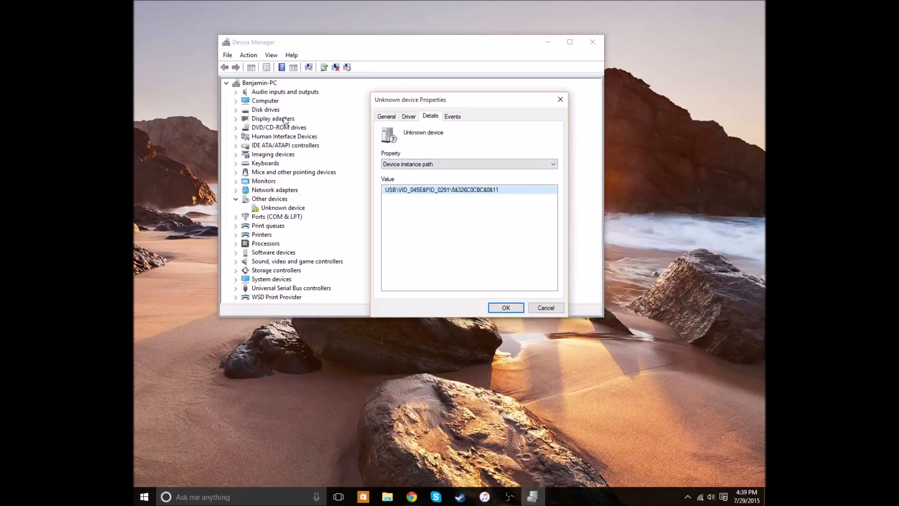
{"action": "mouse_move", "coordinate": [419, 167]}
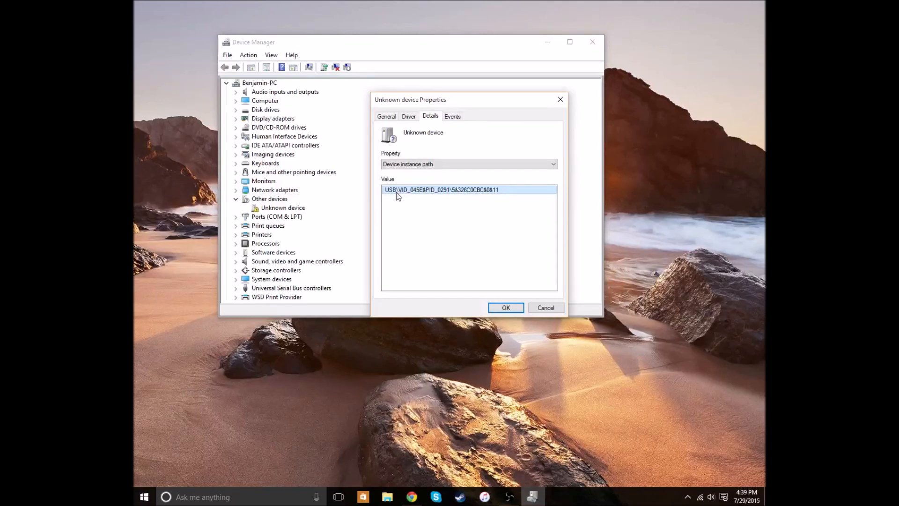
{"action": "mouse_move", "coordinate": [364, 197]}
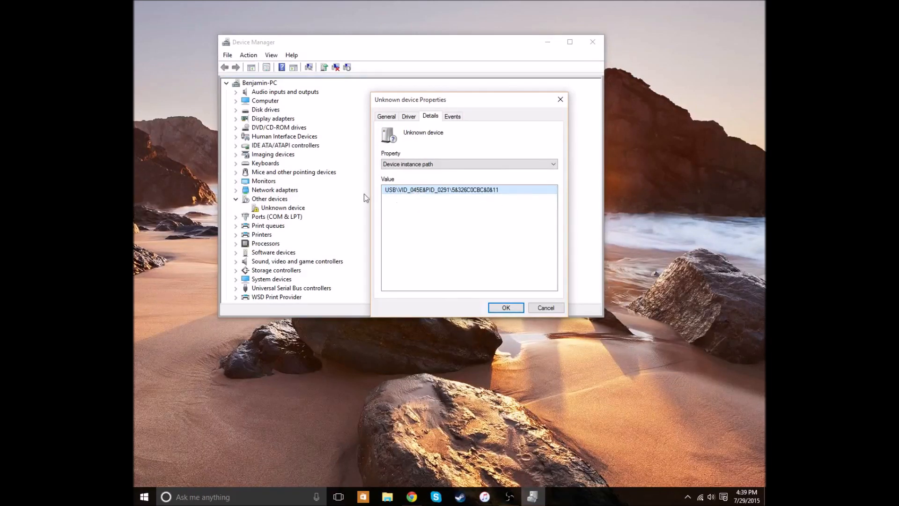
{"action": "mouse_move", "coordinate": [591, 307]}
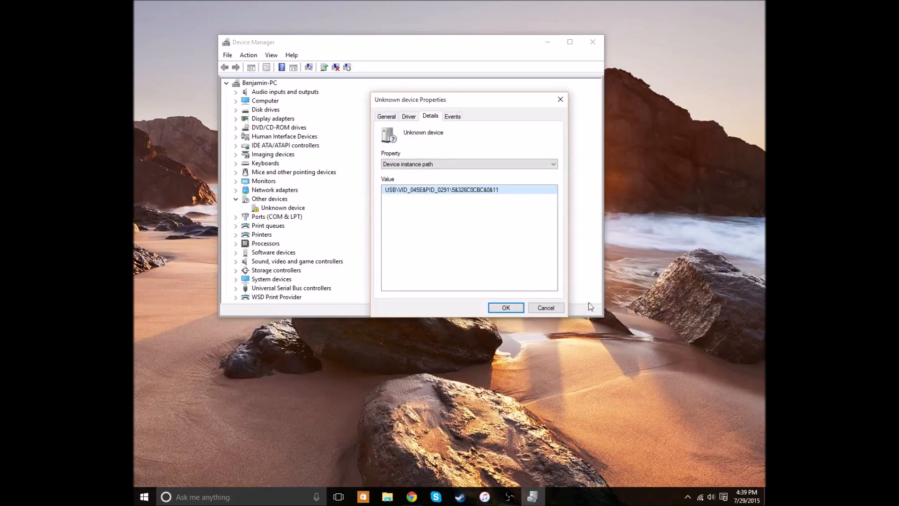
{"action": "left_click", "coordinate": [385, 116]}
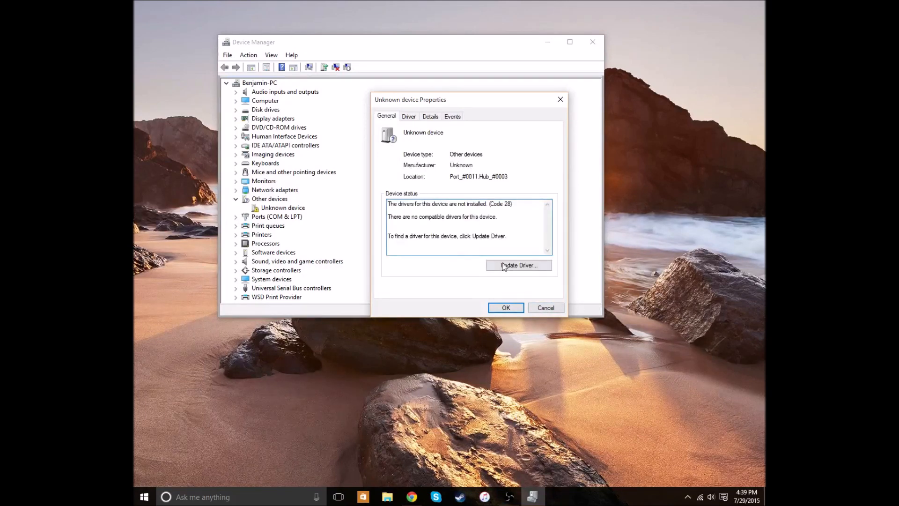
Step: Update the driver manually, choosing Xbox 360 Peripherals from the device type list
{"action": "left_click", "coordinate": [518, 265]}
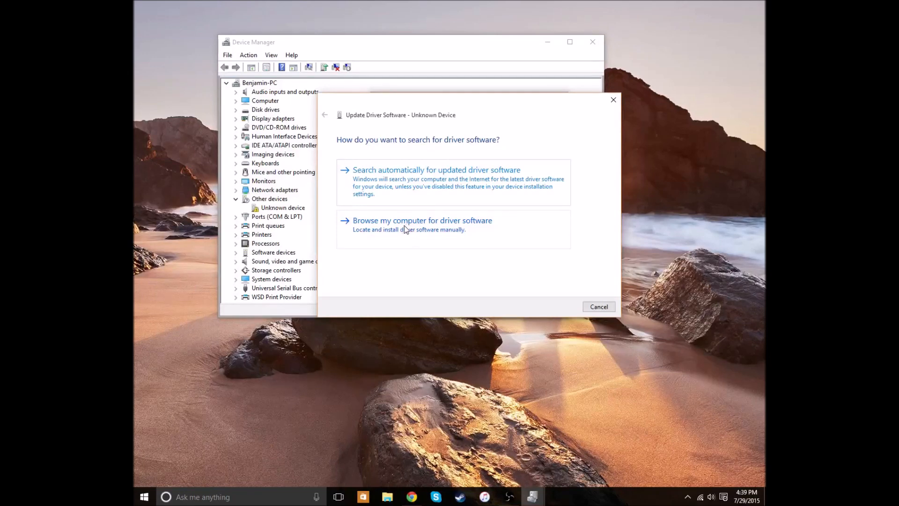
{"action": "mouse_move", "coordinate": [467, 197]}
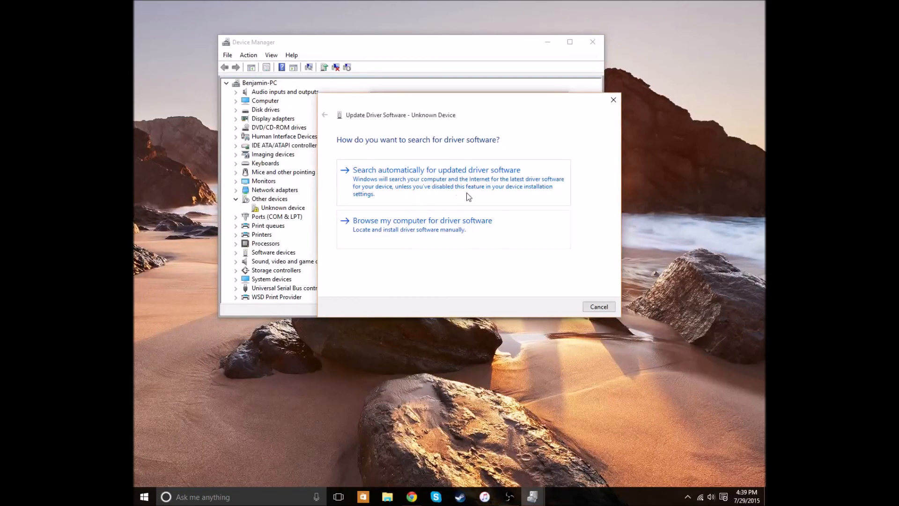
{"action": "left_click", "coordinate": [422, 220]}
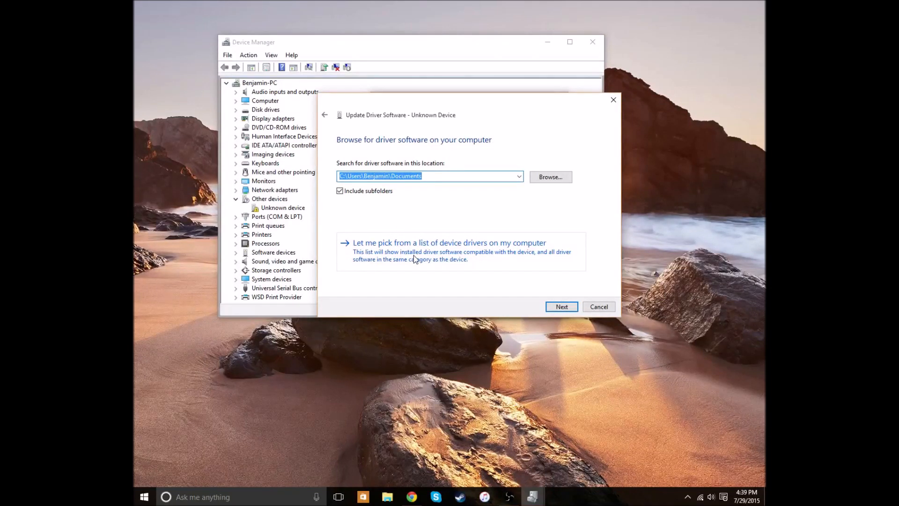
{"action": "left_click", "coordinate": [449, 242]}
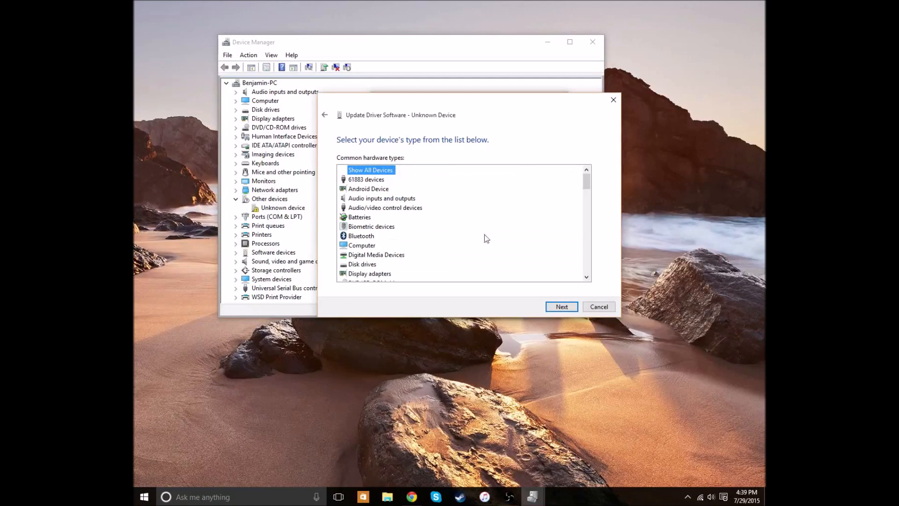
{"action": "scroll", "scroll_direction": "down", "scroll_amount": 3}
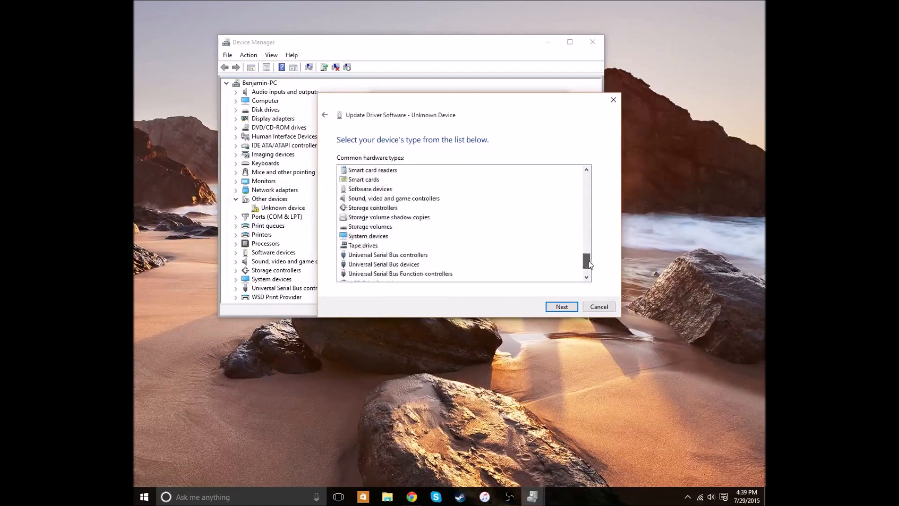
{"action": "left_click", "coordinate": [375, 263]}
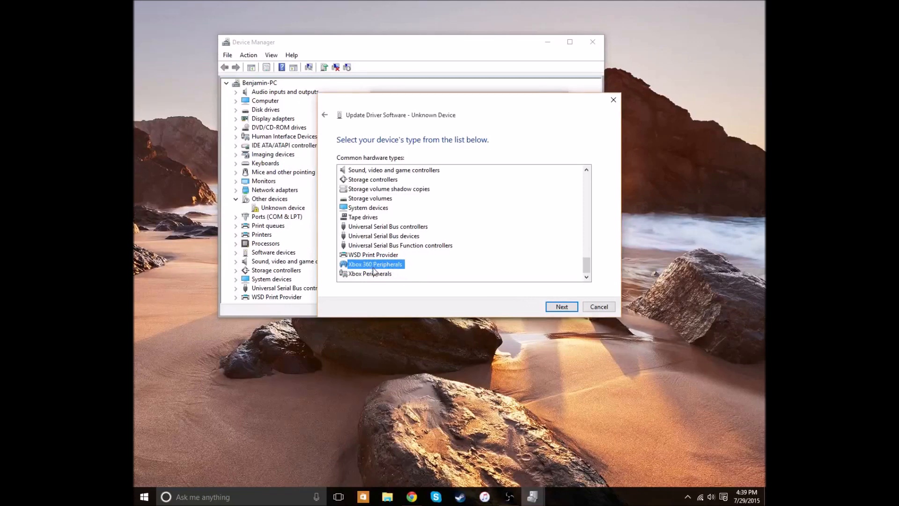
{"action": "left_click", "coordinate": [561, 306]}
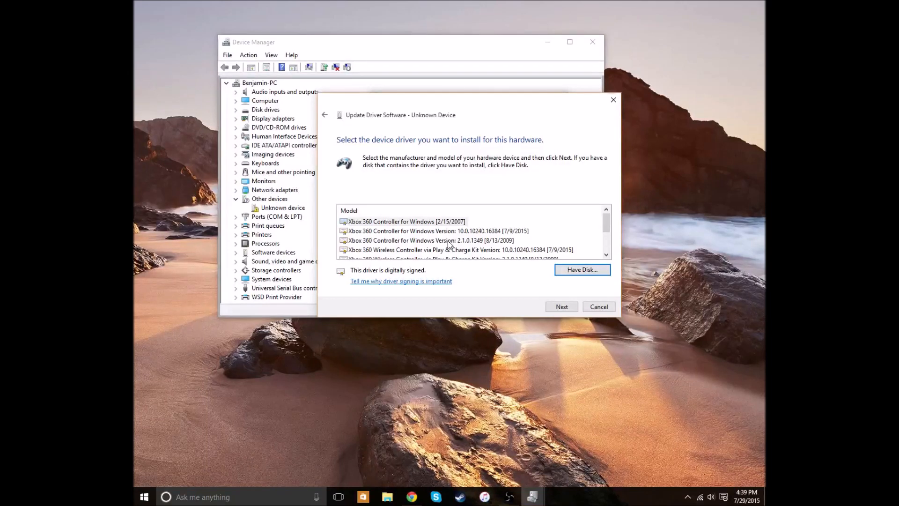
Step: Pick Xbox 360 Wireless Receiver for Windows 10.0.10240.16384 and proceed to install
{"action": "scroll", "scroll_direction": "down", "scroll_amount": 3}
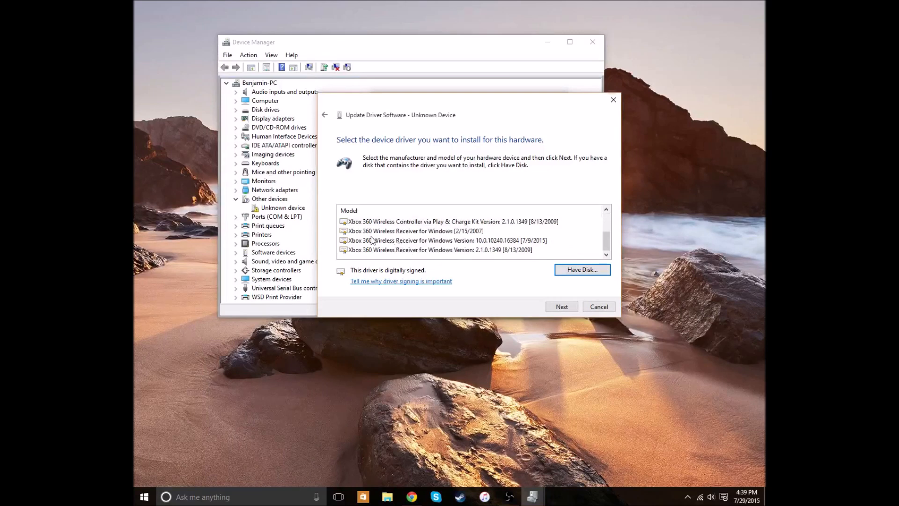
{"action": "left_click", "coordinate": [439, 249]}
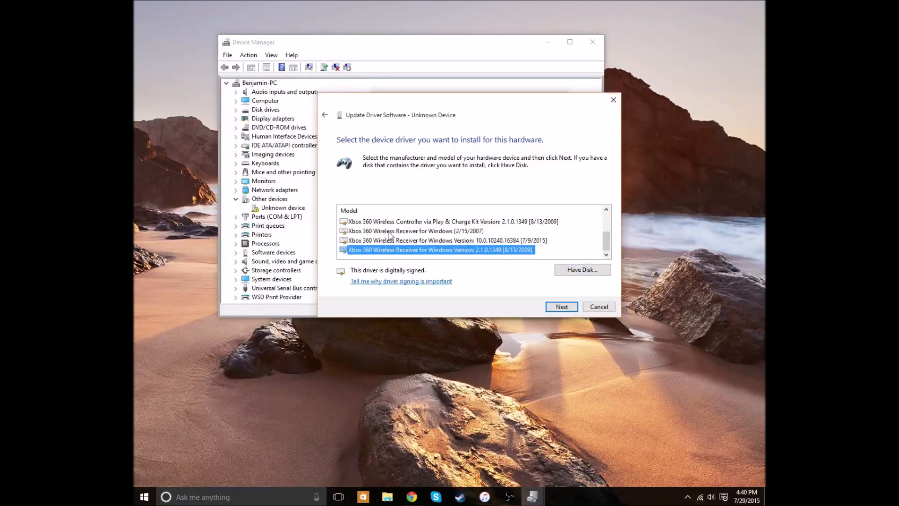
{"action": "left_click", "coordinate": [446, 240]}
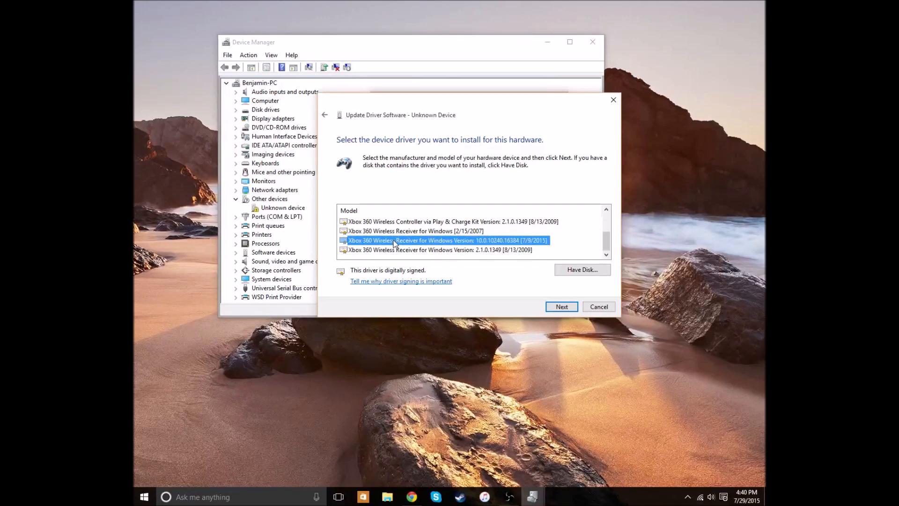
{"action": "mouse_move", "coordinate": [531, 250]}
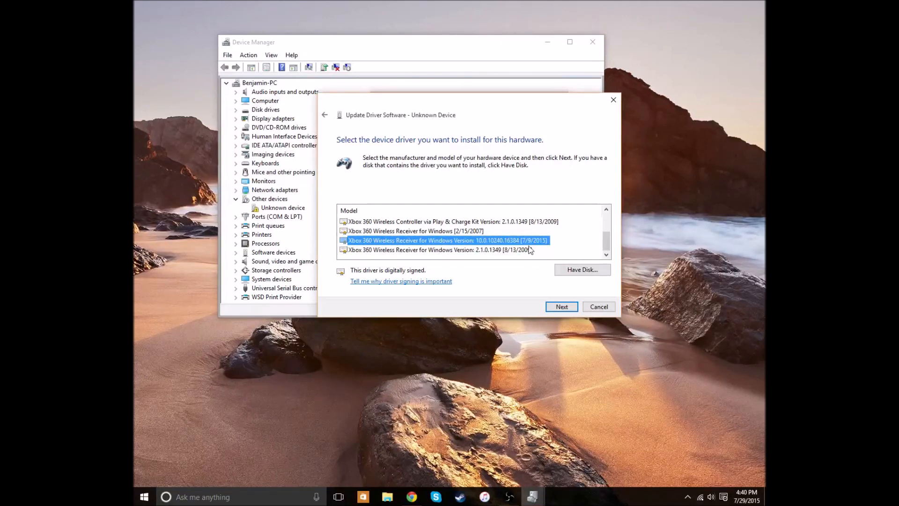
{"action": "left_click", "coordinate": [438, 249]}
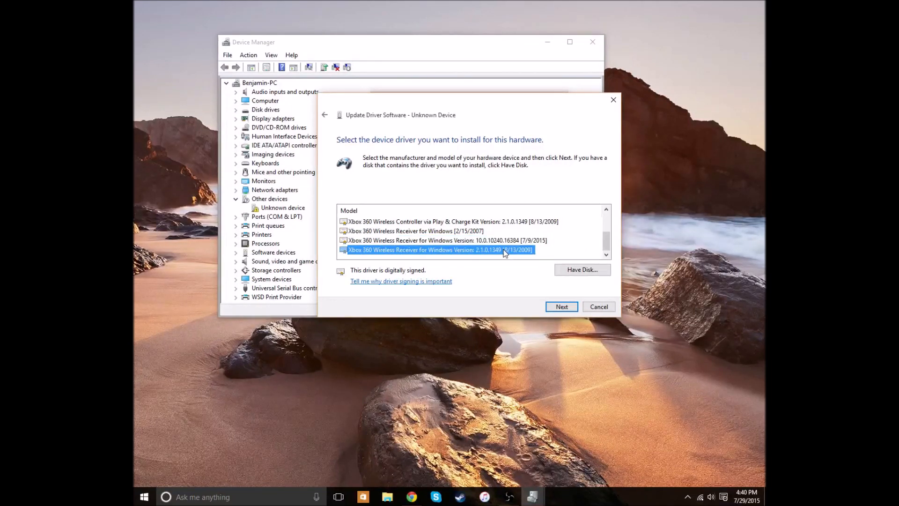
{"action": "mouse_move", "coordinate": [488, 263]}
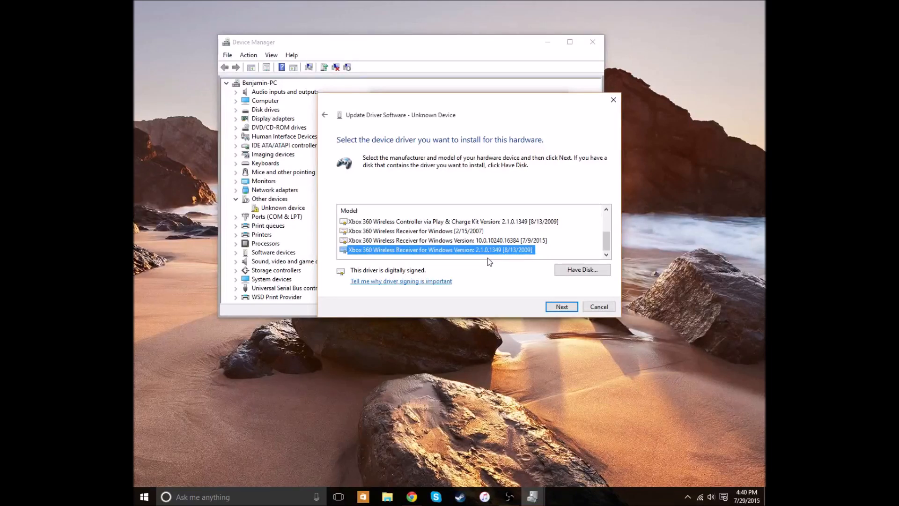
{"action": "left_click", "coordinate": [447, 240]}
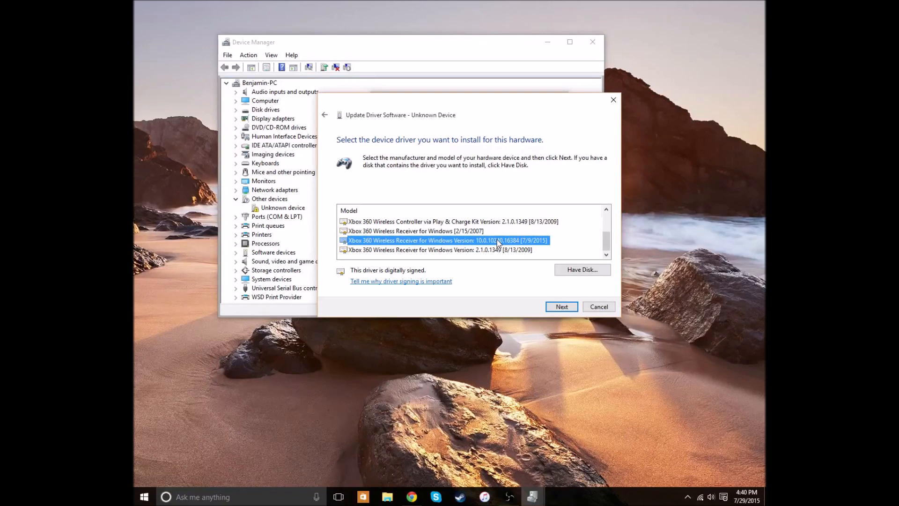
{"action": "mouse_move", "coordinate": [540, 287]}
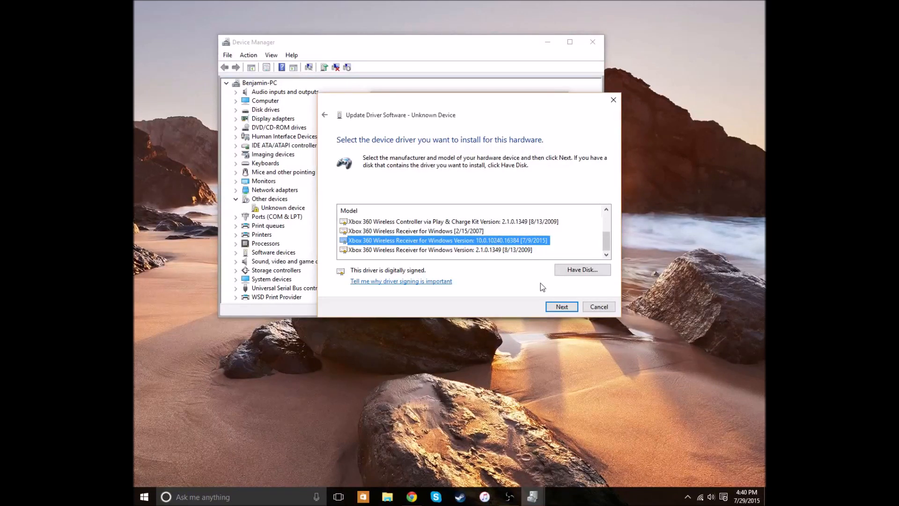
{"action": "mouse_move", "coordinate": [459, 256]}
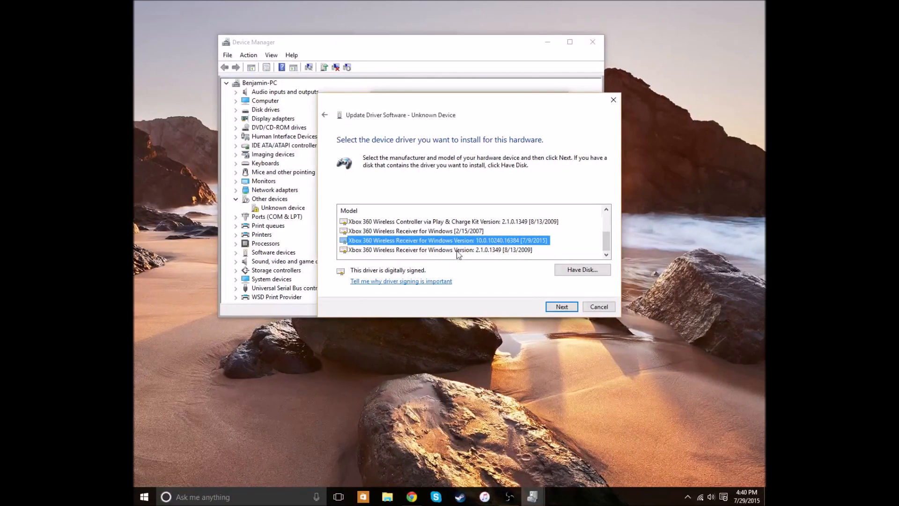
{"action": "left_click", "coordinate": [415, 230]}
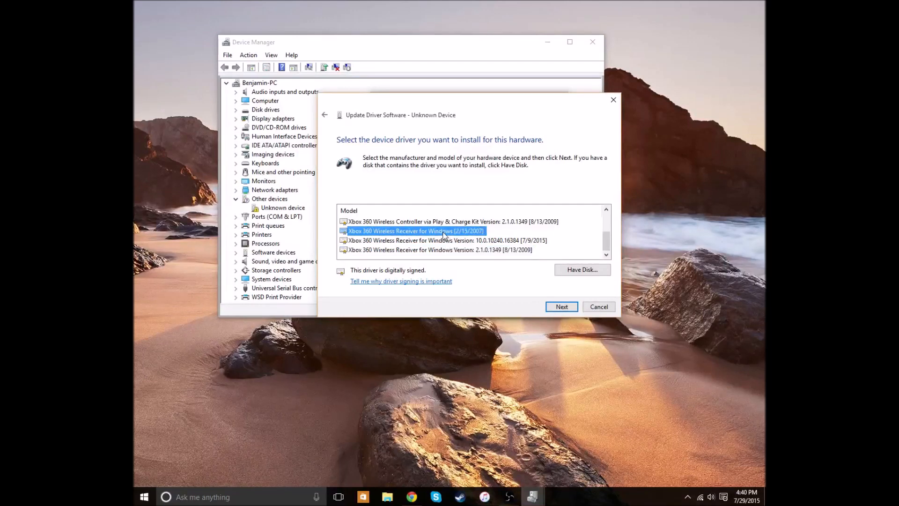
{"action": "left_click", "coordinate": [447, 240]}
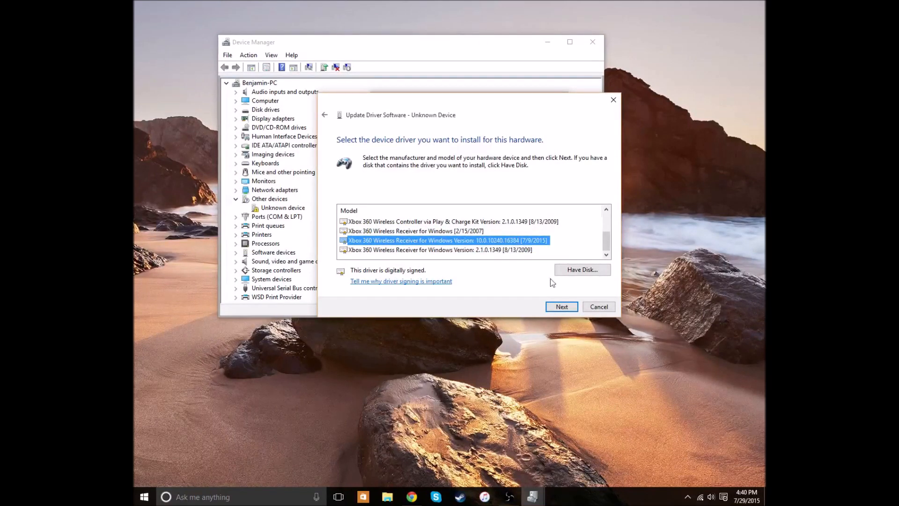
{"action": "left_click", "coordinate": [561, 306]}
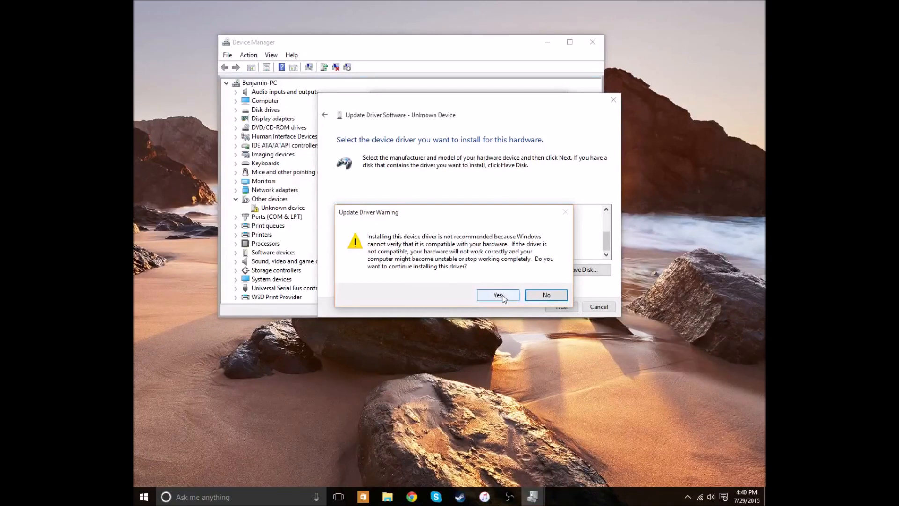
Step: Accept the compatibility warning and close the successful installation message
{"action": "left_click", "coordinate": [496, 295]}
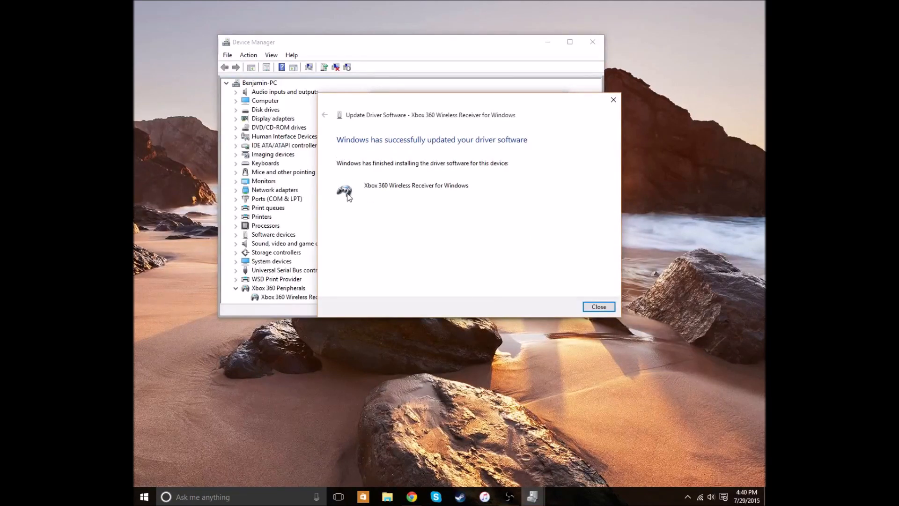
{"action": "left_click", "coordinate": [598, 306]}
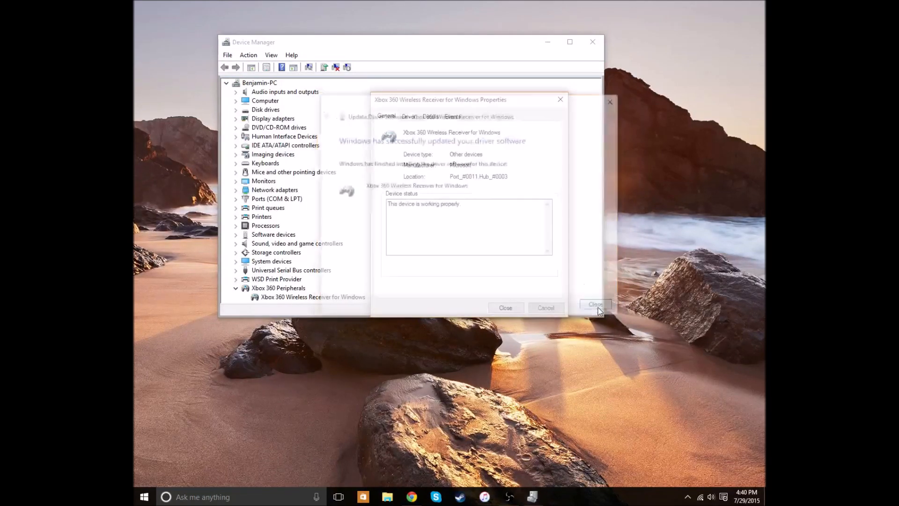
{"action": "left_click", "coordinate": [595, 304]}
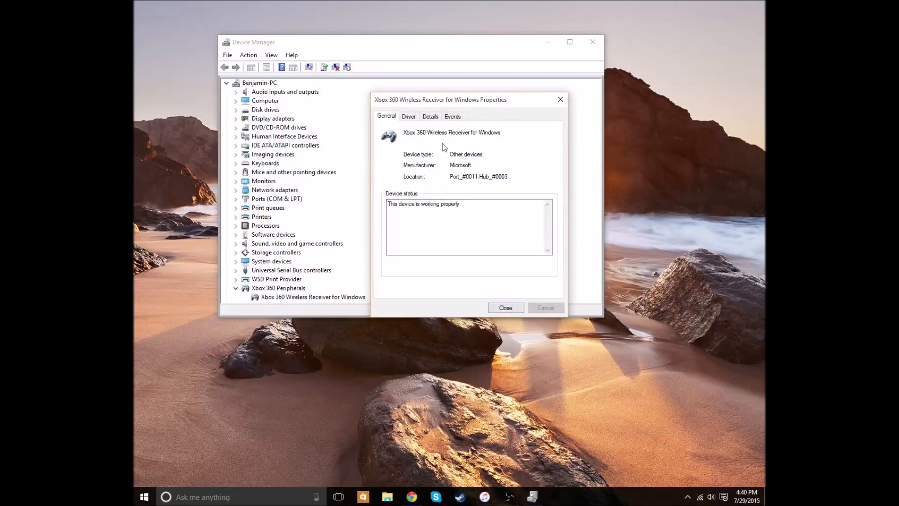
Step: Review the receiver's driver files under Driver Details
{"action": "left_click", "coordinate": [408, 116]}
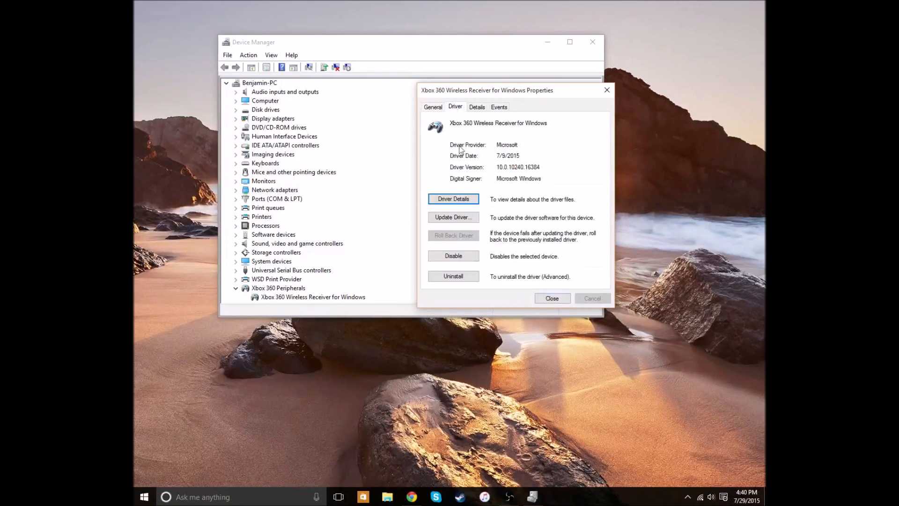
{"action": "left_click", "coordinate": [453, 198]}
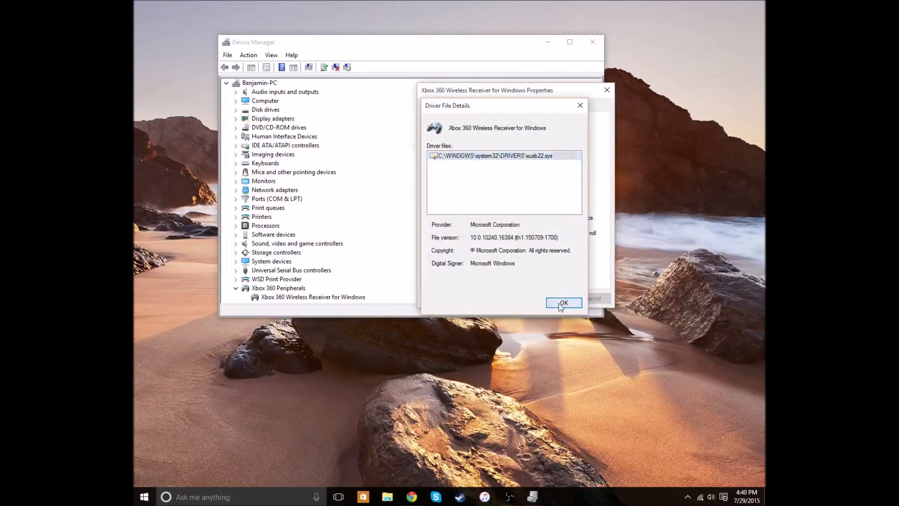
{"action": "left_click", "coordinate": [563, 302]}
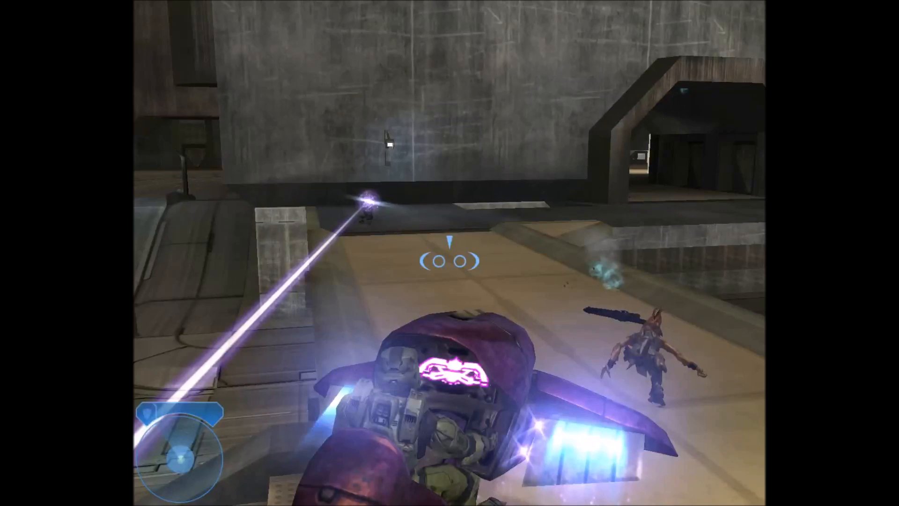
{"action": "mouse_move", "coordinate": [449, 253]}
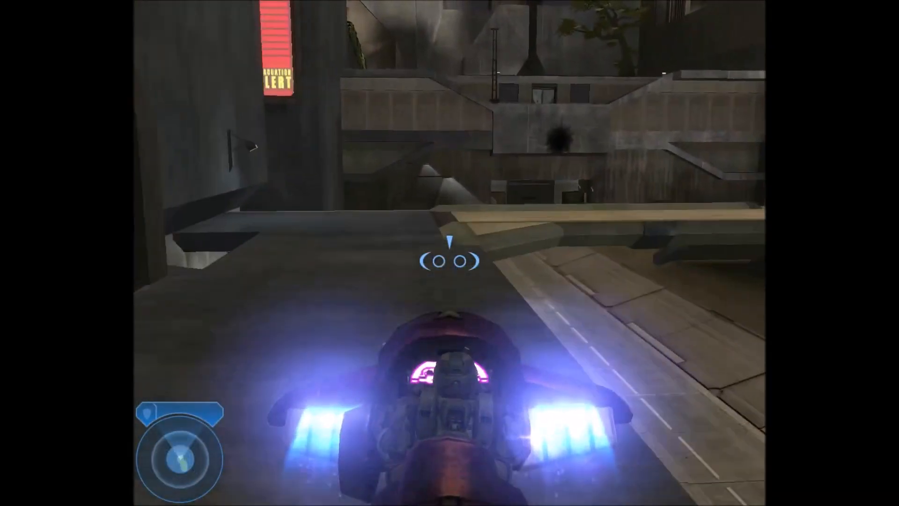